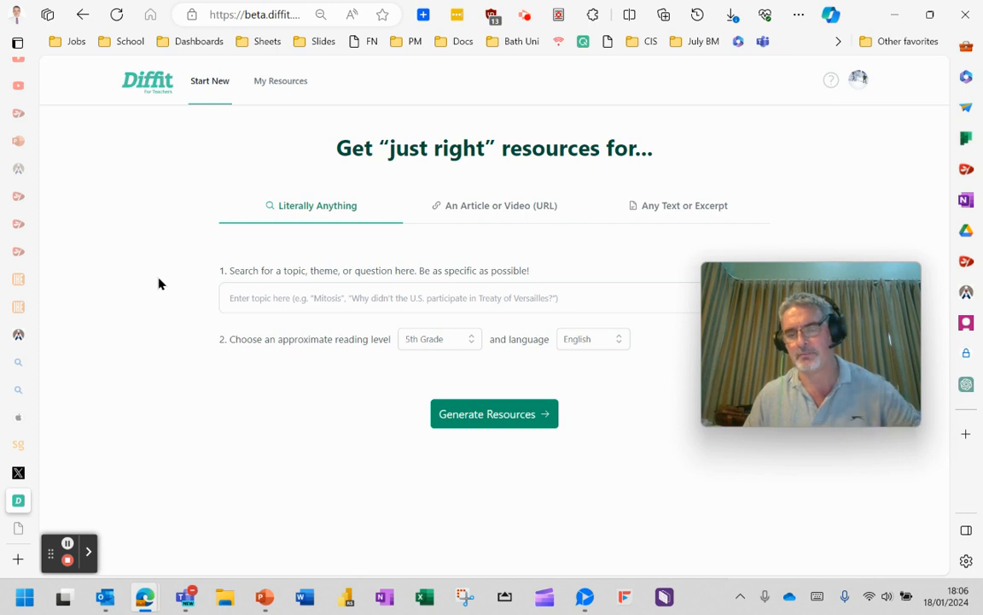
{"action": "mouse_move", "coordinate": [170, 275]}
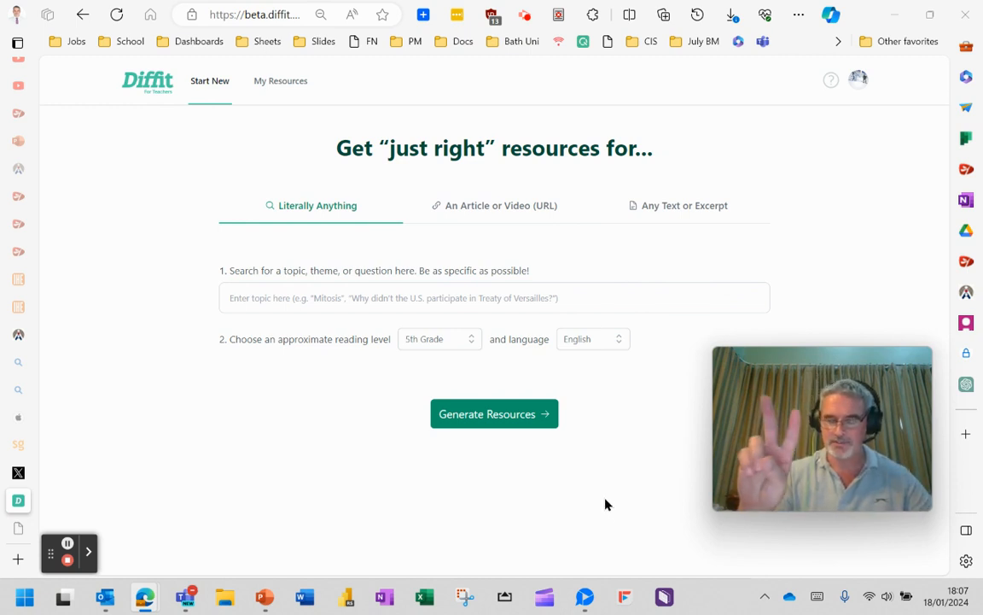
{"action": "mouse_move", "coordinate": [591, 473]}
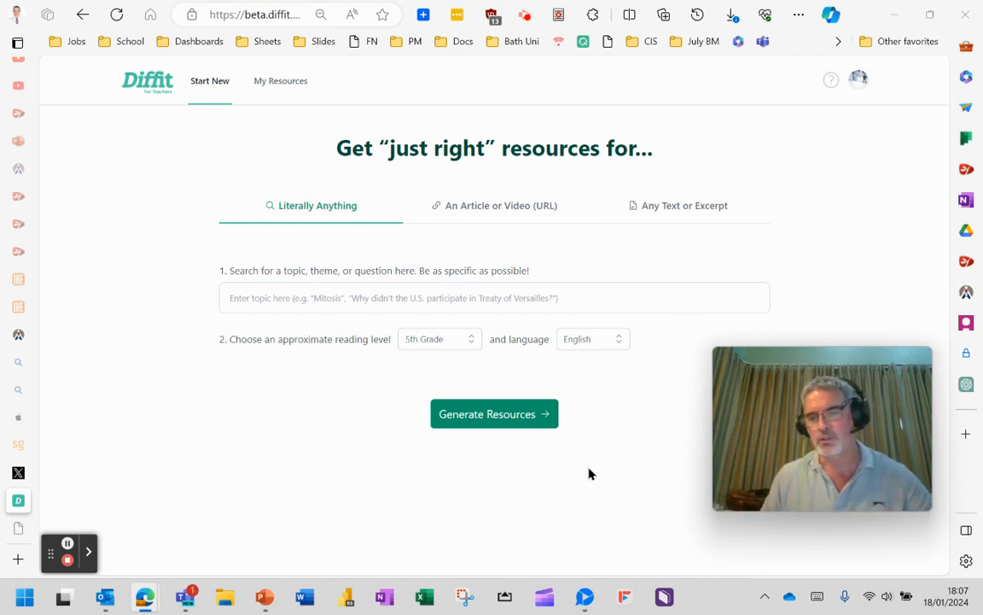
{"action": "mouse_move", "coordinate": [169, 579]}
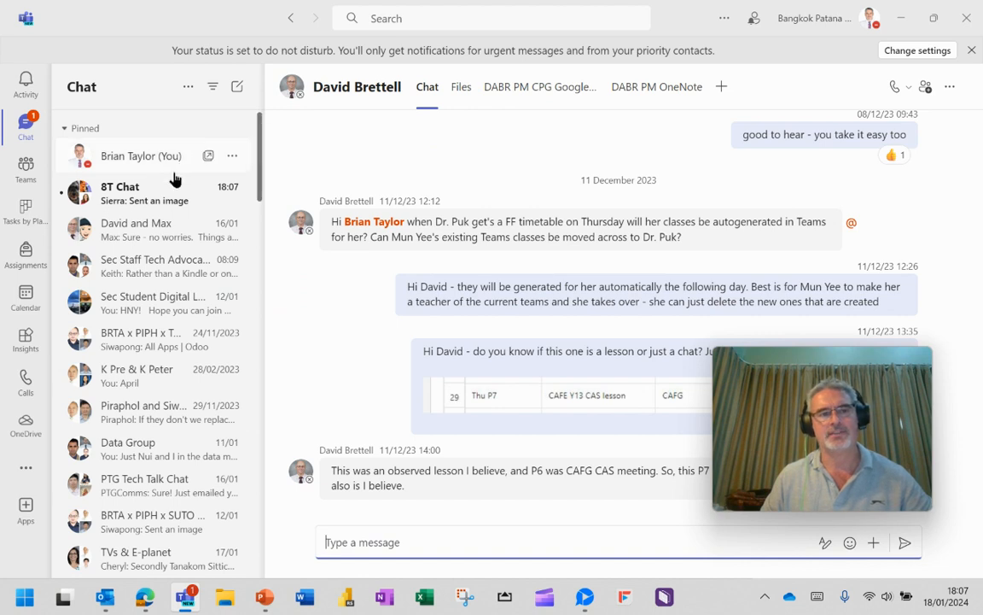
{"action": "mouse_move", "coordinate": [792, 406]}
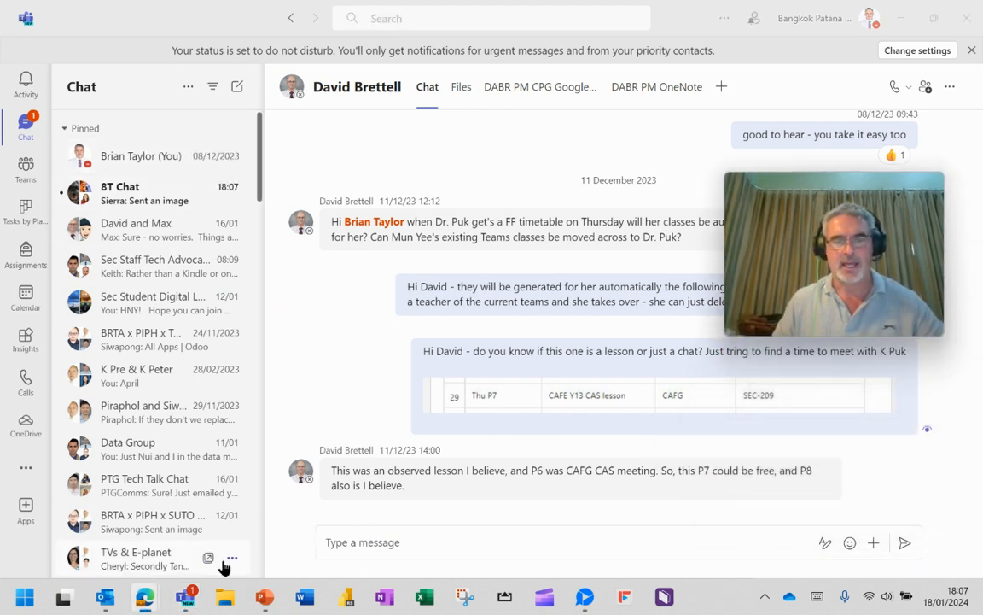
Post a Loop checklist containing the item 'sd' into the chat and copy the sent component
{"action": "left_click", "coordinate": [874, 543]}
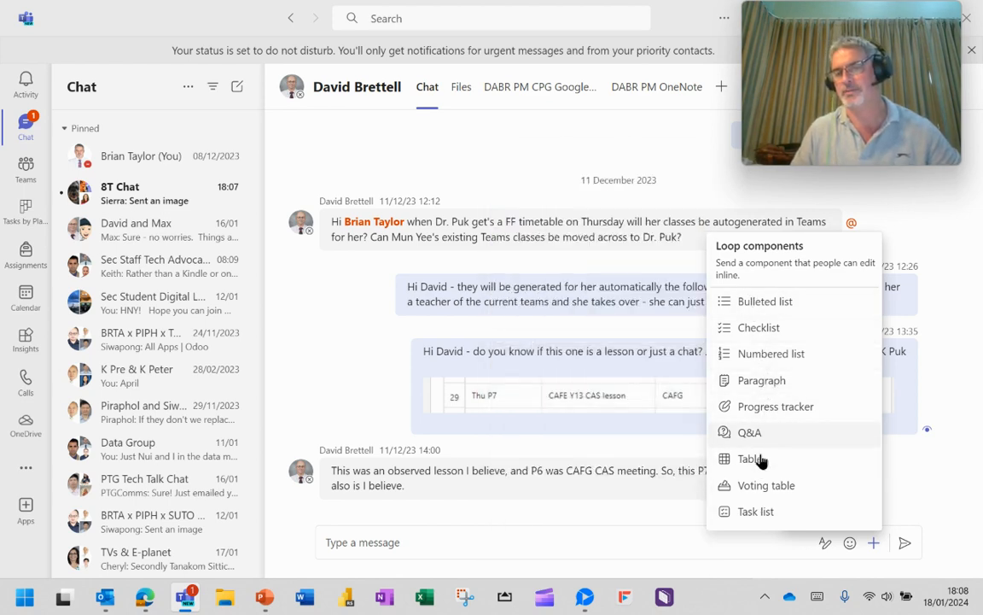
{"action": "mouse_move", "coordinate": [749, 457]}
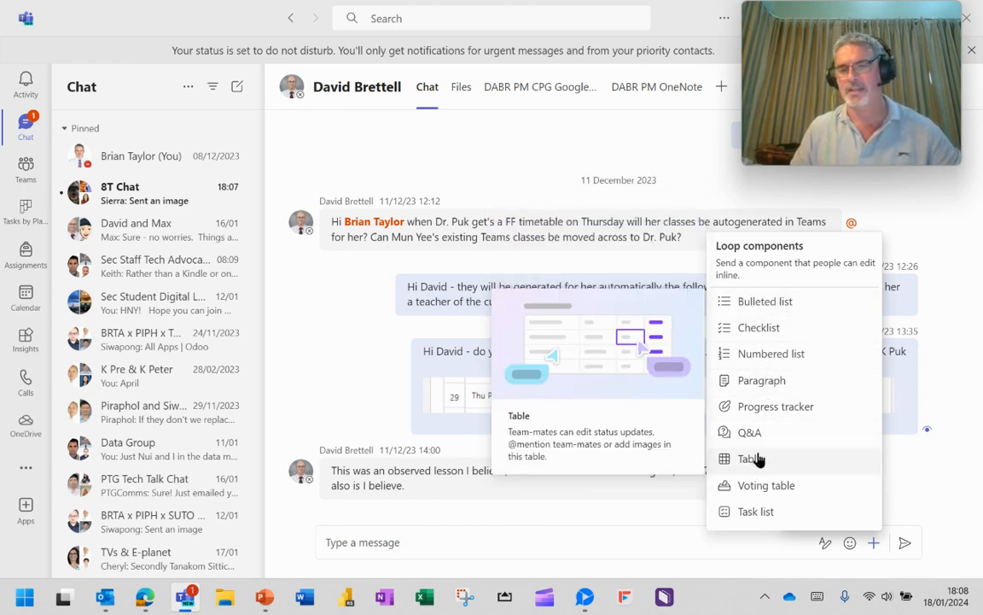
{"action": "mouse_move", "coordinate": [762, 379]}
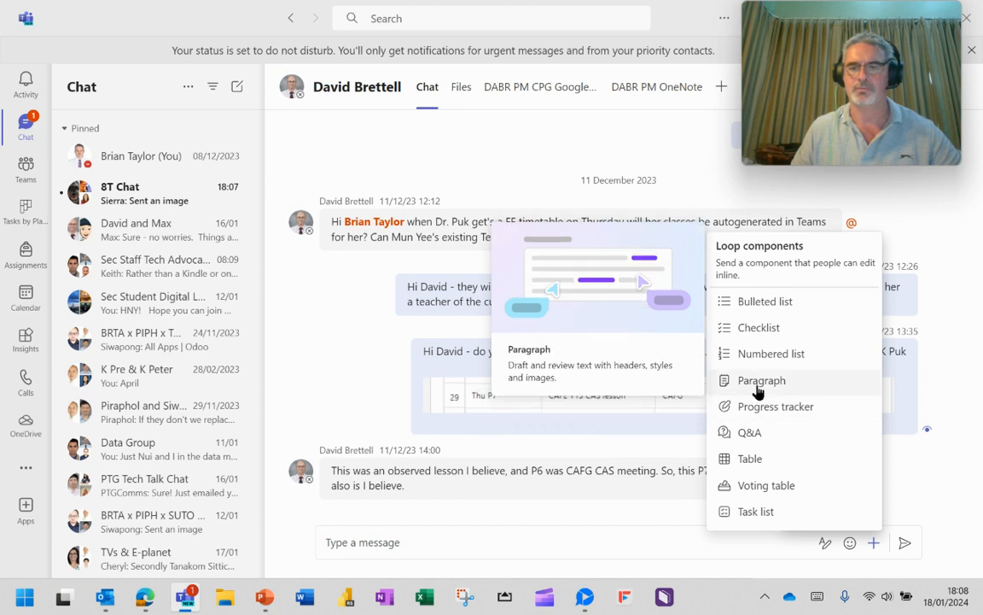
{"action": "mouse_move", "coordinate": [758, 328]}
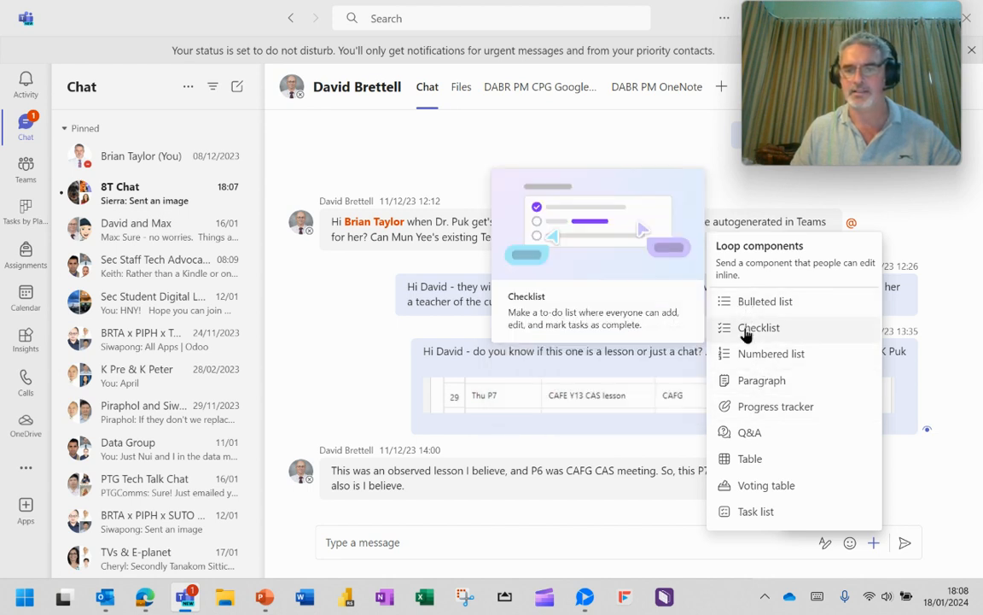
{"action": "left_click", "coordinate": [758, 327]}
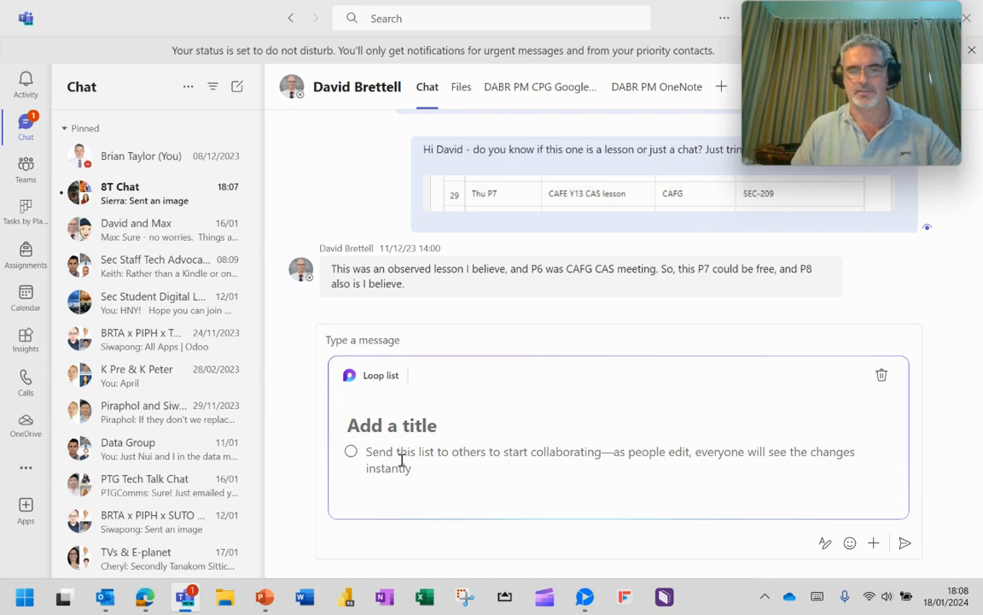
{"action": "type", "text": "sdsd"}
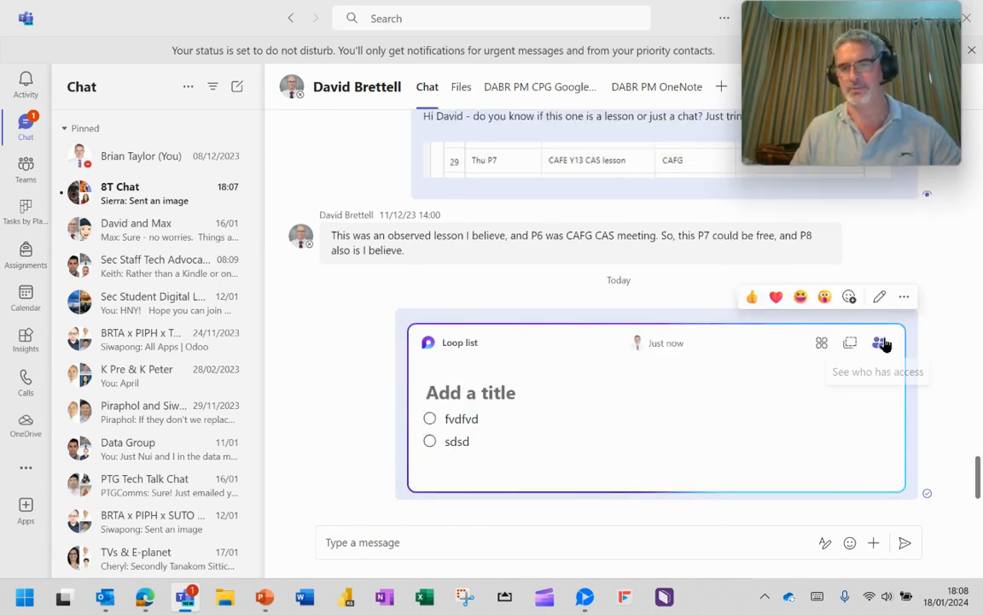
{"action": "left_click", "coordinate": [850, 341]}
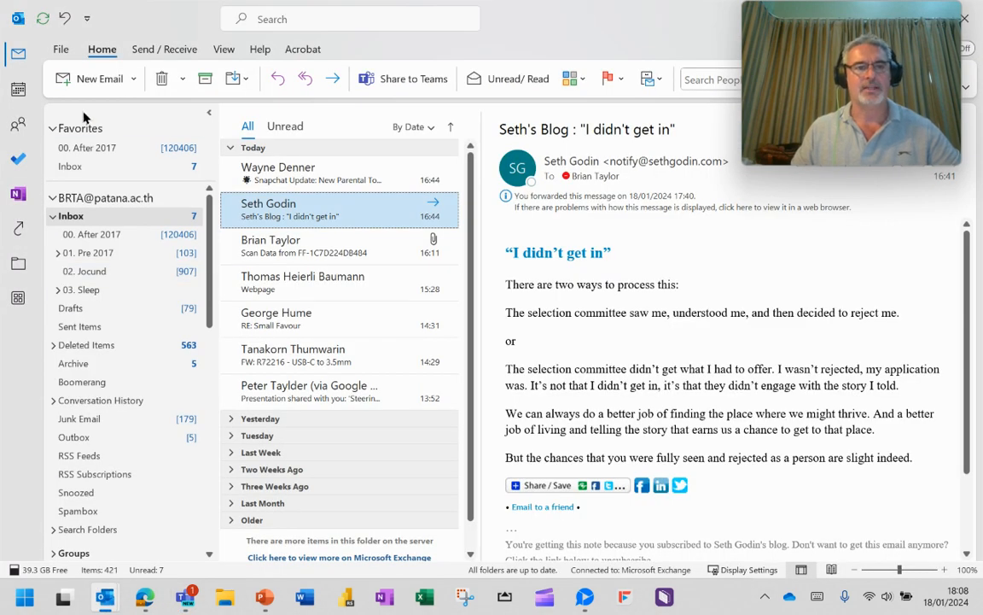
Paste the copied checklist into a new Outlook email body, then return to the Teams chat
{"action": "left_click", "coordinate": [92, 79]}
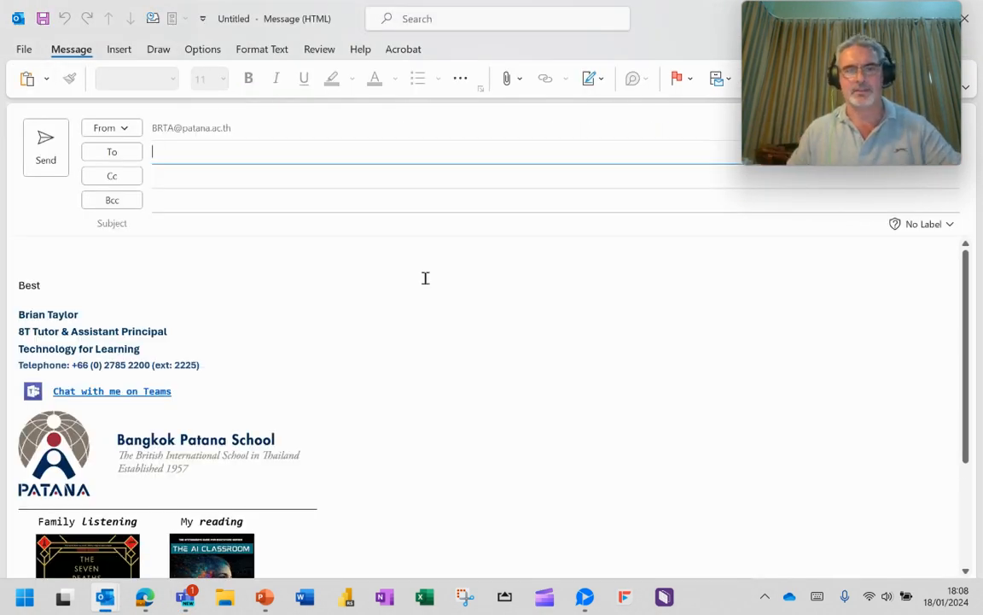
{"action": "key", "text": "ctrl+v"}
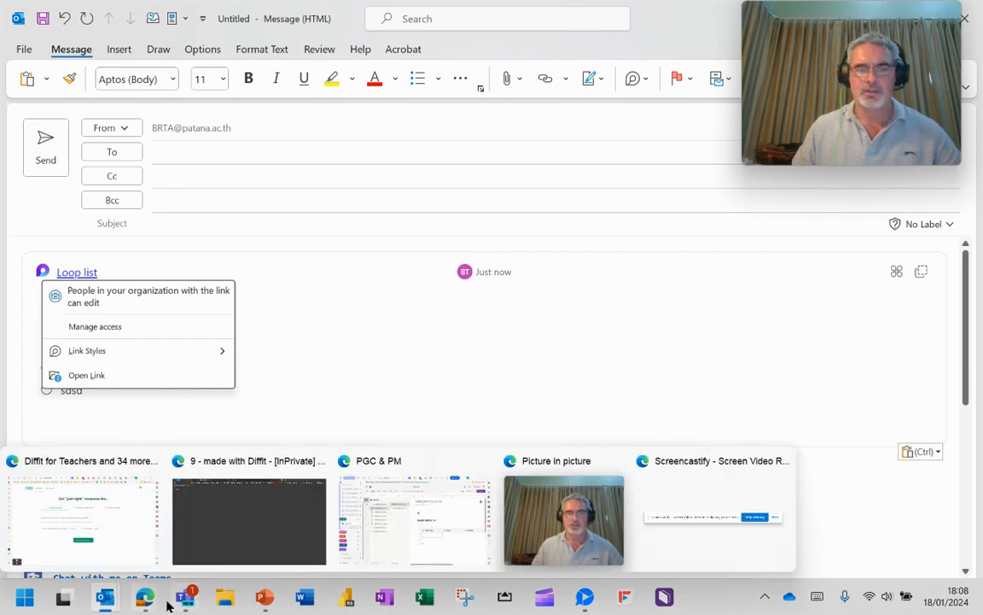
{"action": "left_click", "coordinate": [184, 597]}
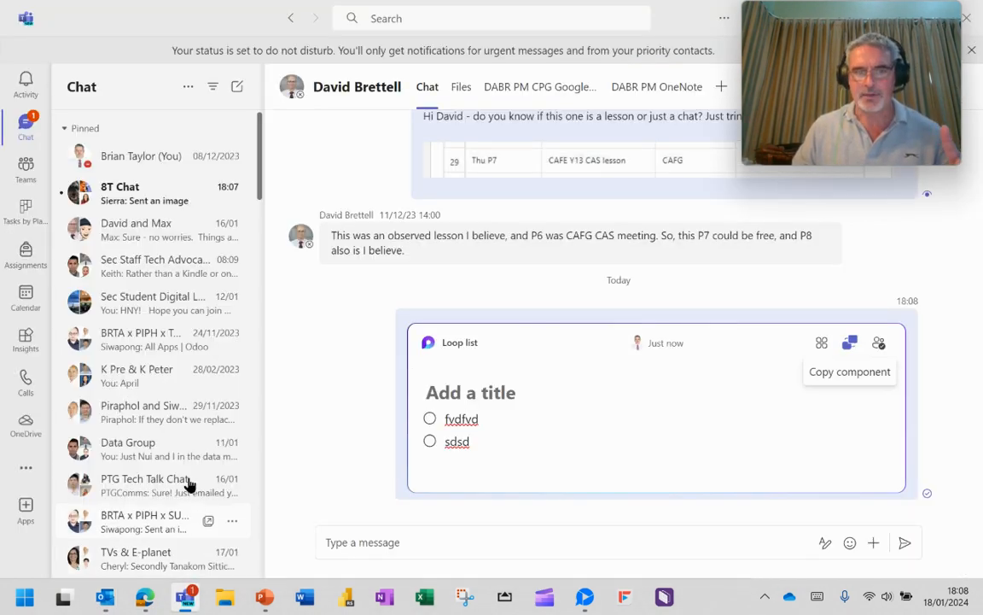
{"action": "mouse_move", "coordinate": [26, 169]}
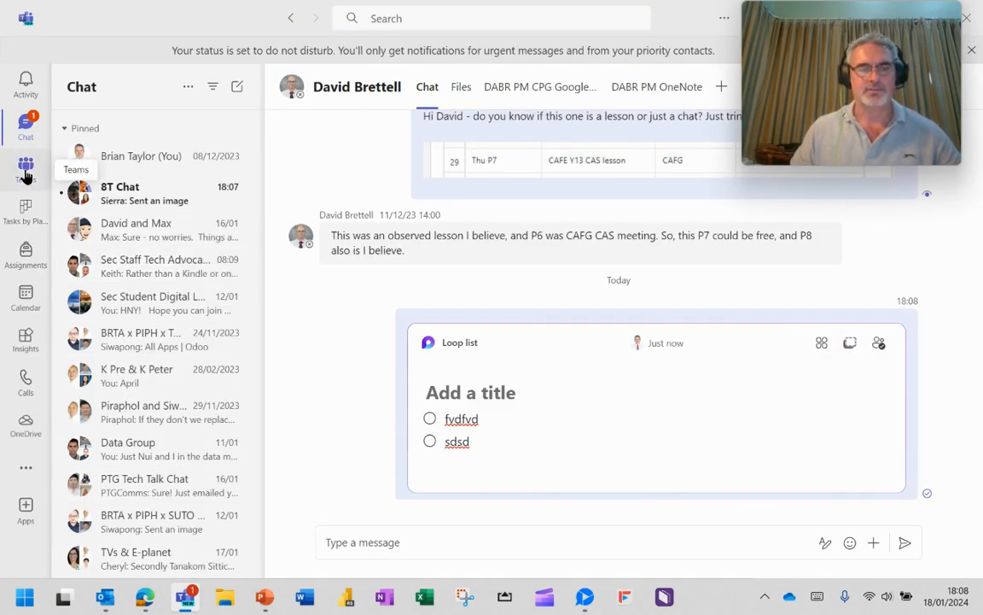
Insert a Loop voting table into a new General channel post, then remove it
{"action": "left_click", "coordinate": [26, 166]}
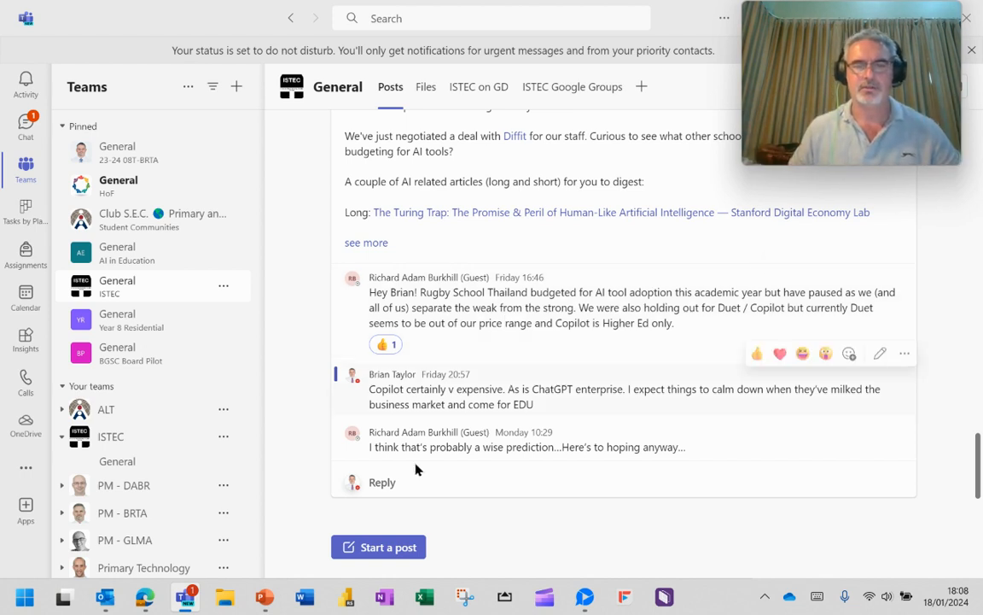
{"action": "left_click", "coordinate": [371, 533]}
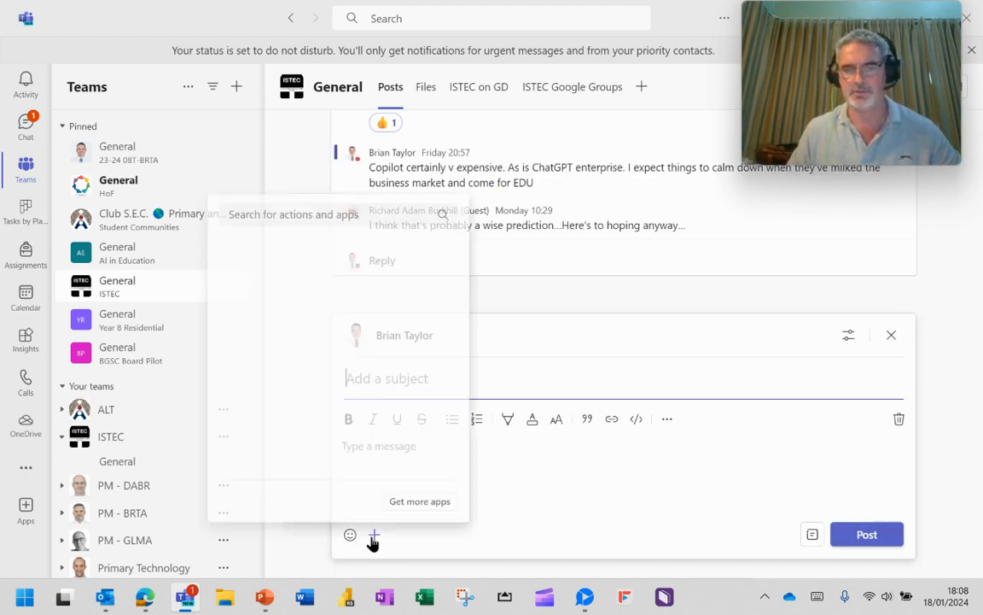
{"action": "left_click", "coordinate": [372, 532]}
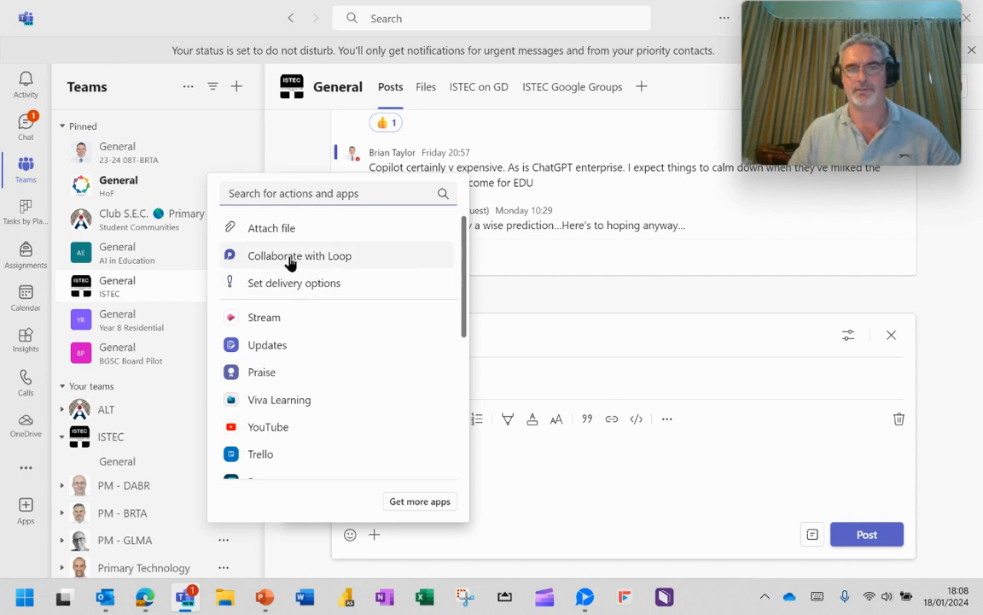
{"action": "left_click", "coordinate": [299, 256]}
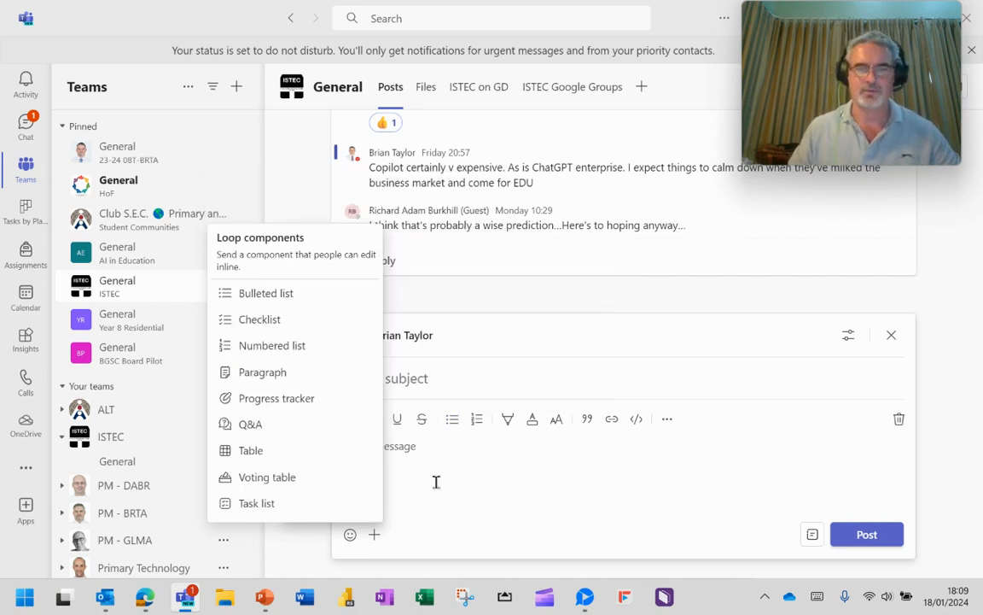
{"action": "mouse_move", "coordinate": [266, 478]}
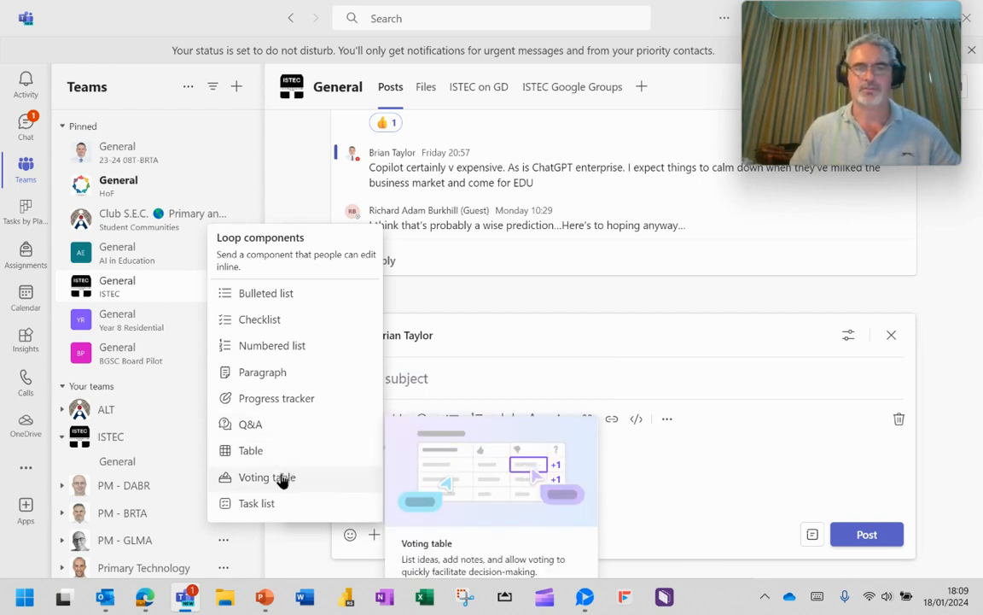
{"action": "left_click", "coordinate": [267, 478]}
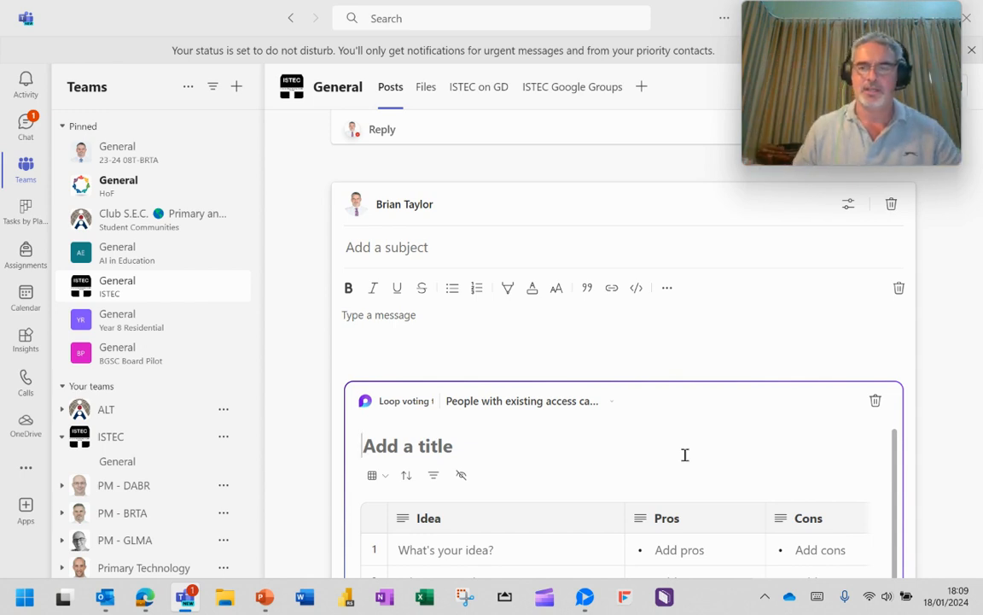
{"action": "mouse_move", "coordinate": [874, 399]}
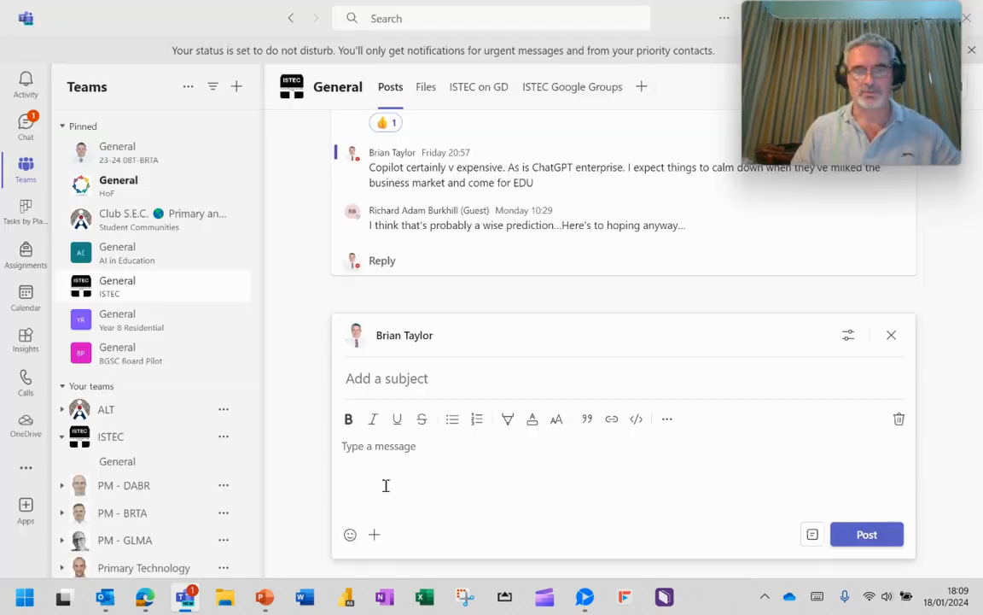
{"action": "left_click", "coordinate": [137, 597]}
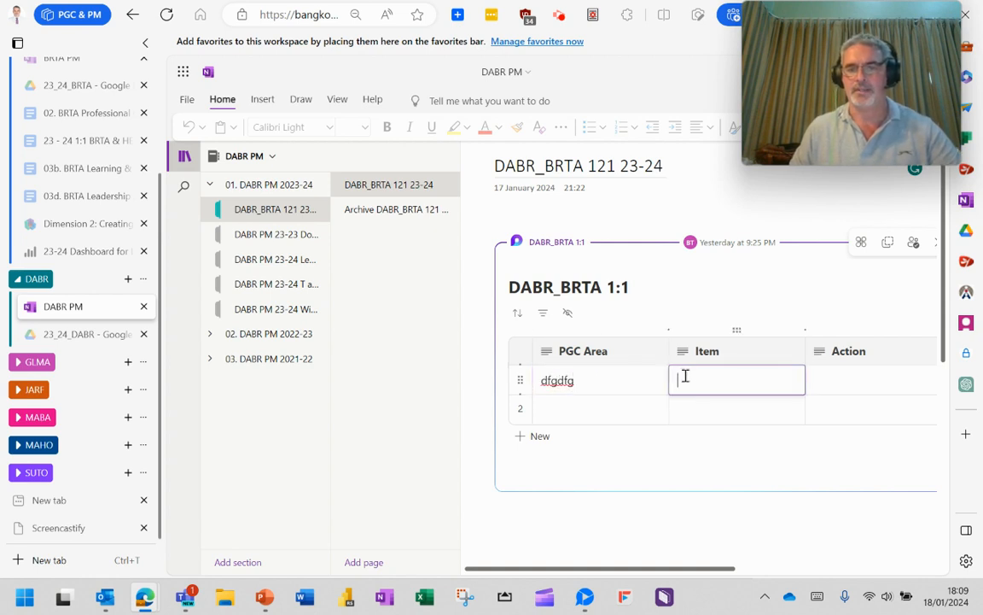
Enter 'dfgdfg' into the first PGC Area cell of the DABR_BRTA 1:1 Loop table
{"action": "type", "text": "dfgdfg"}
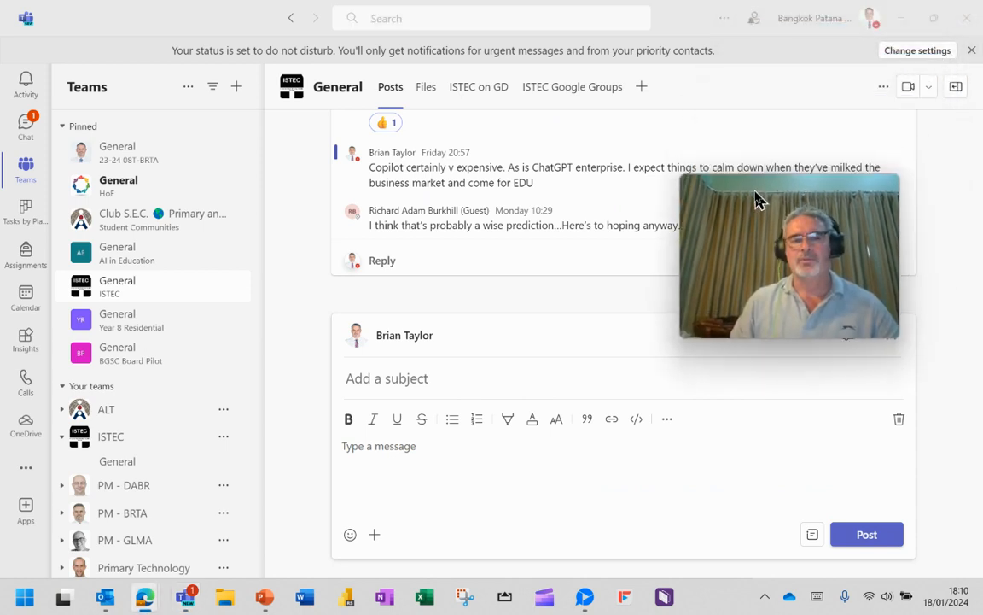
{"action": "mouse_move", "coordinate": [145, 462]}
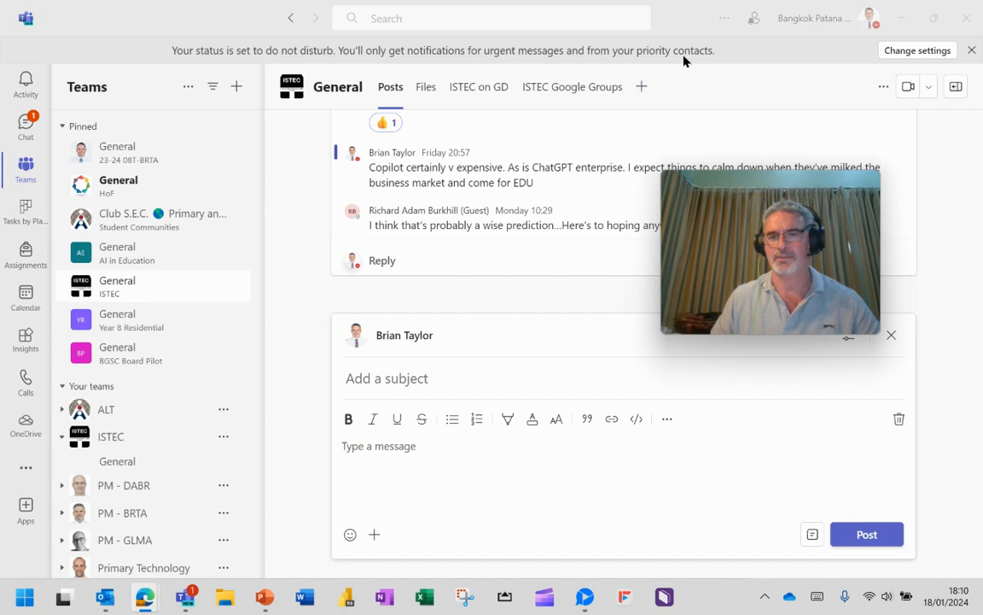
Switch team navigation to the Grid layout in Appearance settings and view the Teams page
{"action": "left_click", "coordinate": [724, 19]}
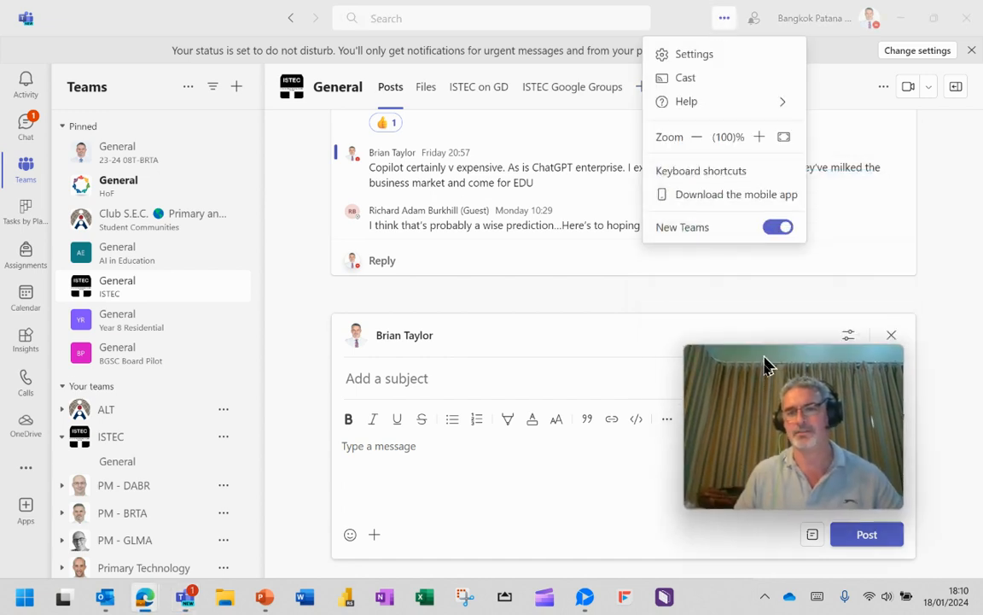
{"action": "left_click", "coordinate": [687, 53]}
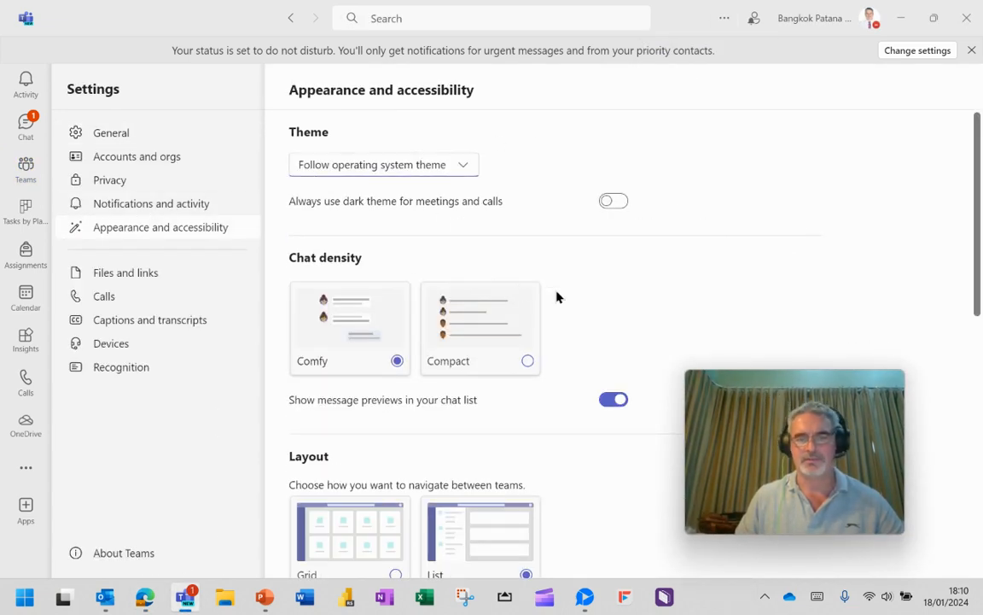
{"action": "scroll", "scroll_direction": "down", "scroll_amount": 3}
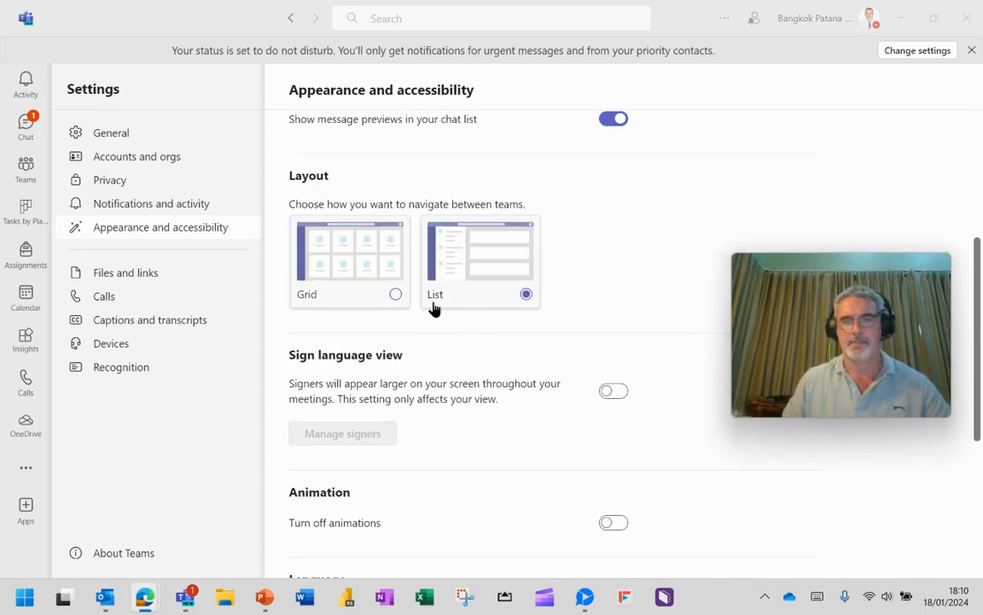
{"action": "left_click", "coordinate": [394, 293]}
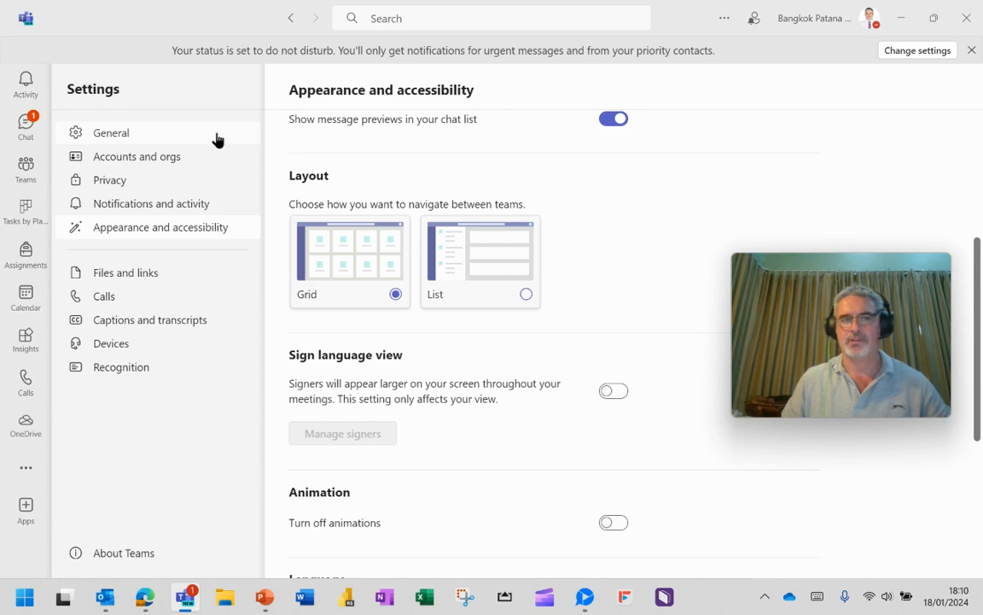
{"action": "left_click", "coordinate": [26, 169]}
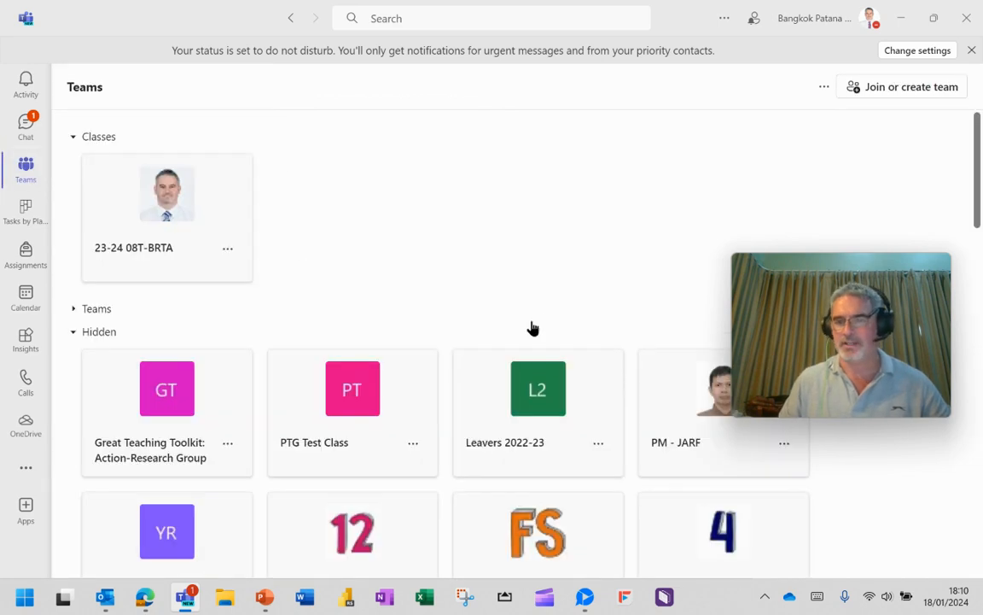
{"action": "scroll", "scroll_direction": "down", "scroll_amount": 3}
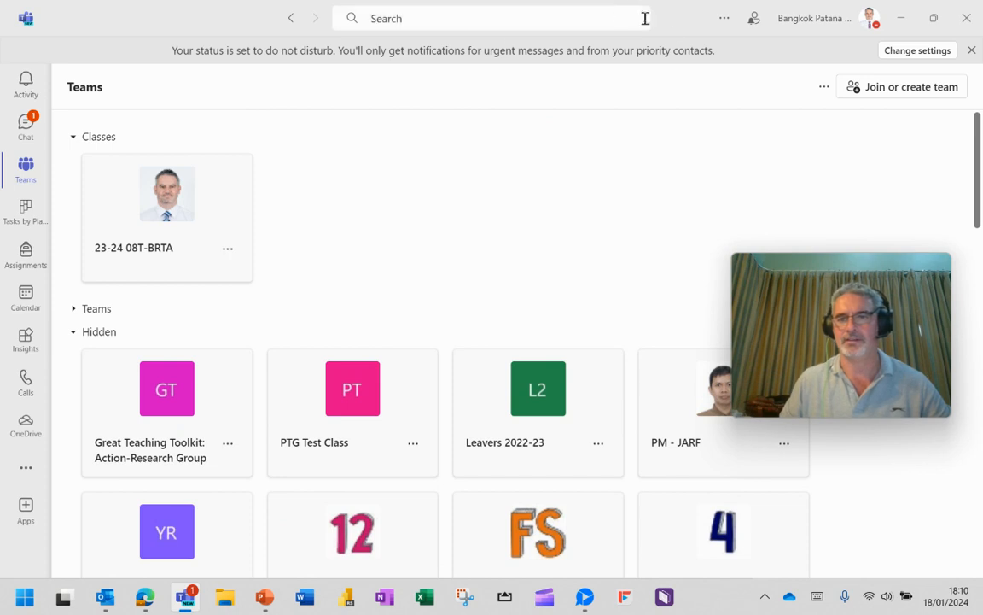
Return to Appearance settings and set team navigation to the List layout
{"action": "left_click", "coordinate": [720, 19]}
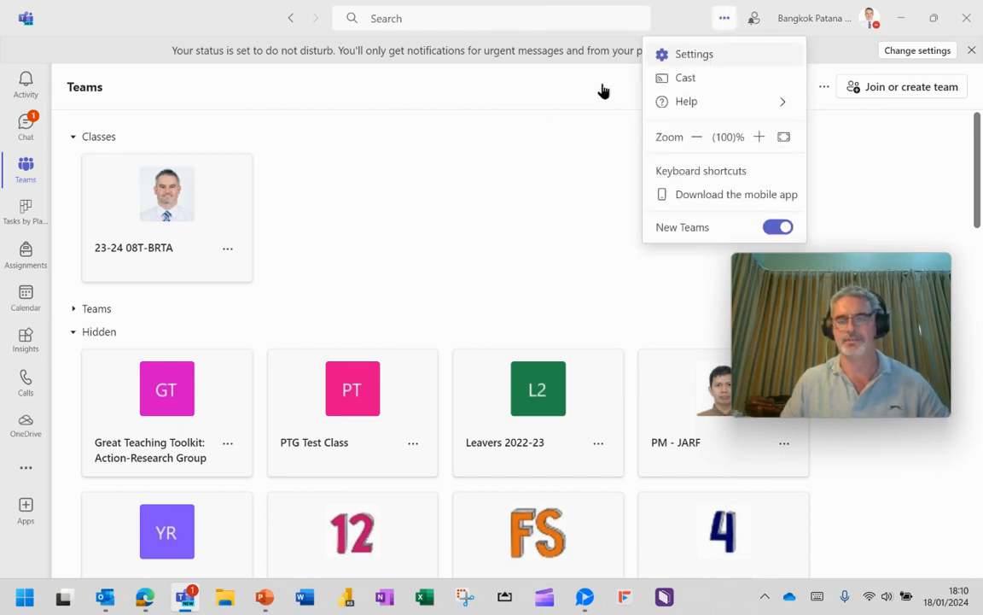
{"action": "left_click", "coordinate": [690, 53]}
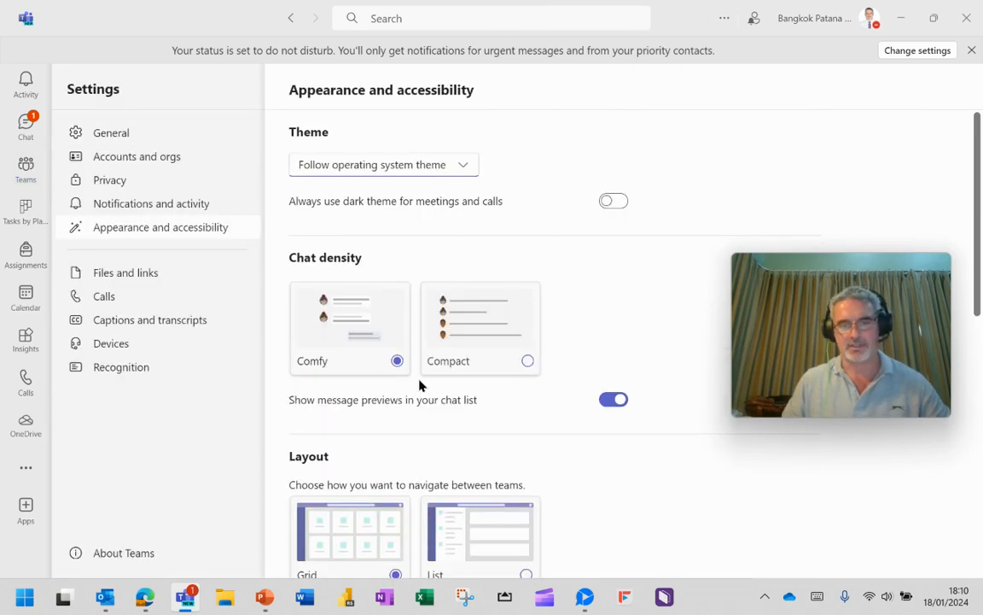
{"action": "scroll", "scroll_direction": "down", "scroll_amount": 3}
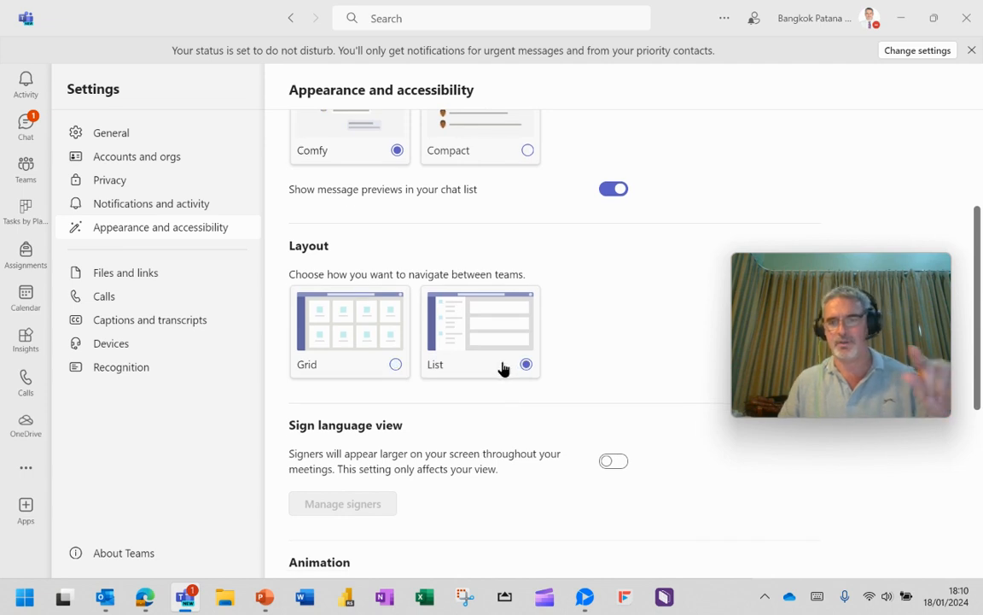
{"action": "left_click", "coordinate": [150, 203]}
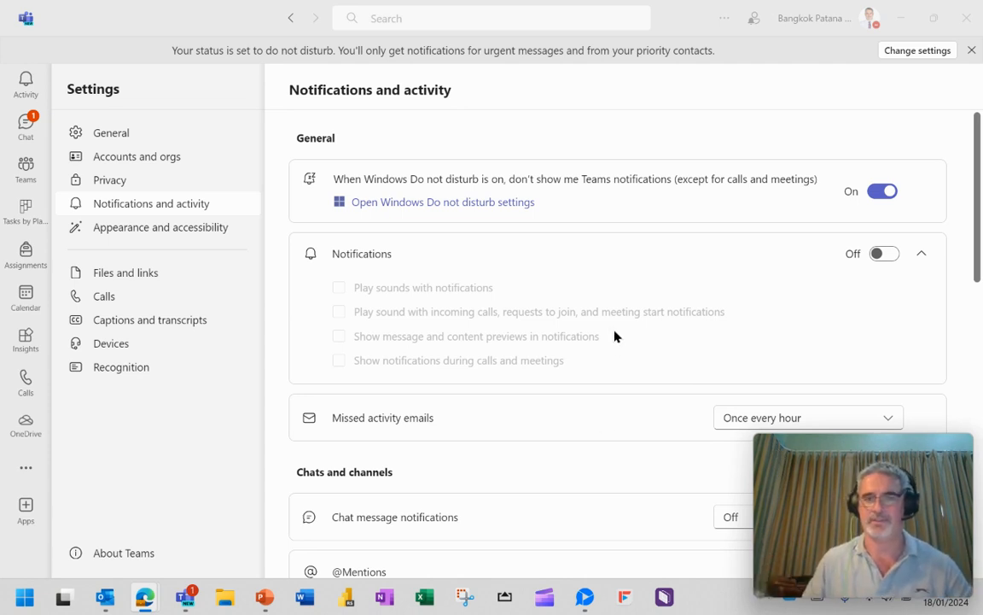
{"action": "mouse_move", "coordinate": [731, 276]}
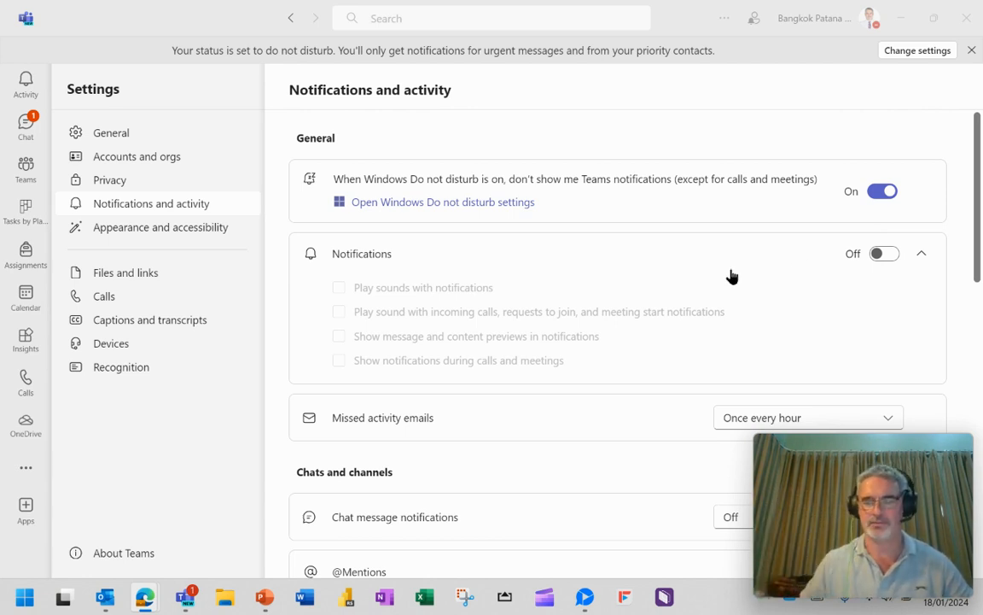
{"action": "scroll", "scroll_direction": "down", "scroll_amount": 3}
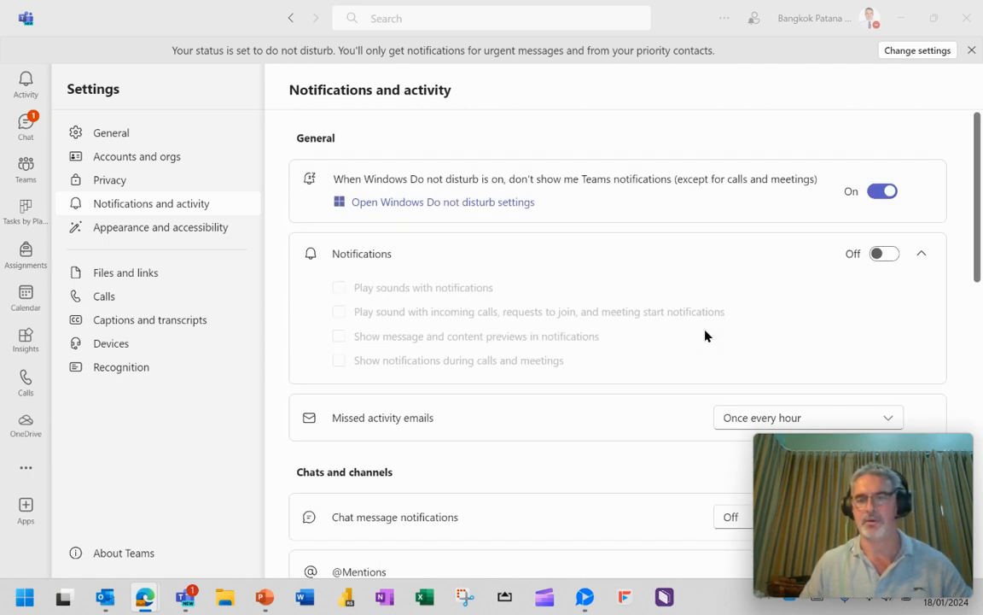
{"action": "scroll", "scroll_direction": "down", "scroll_amount": 3}
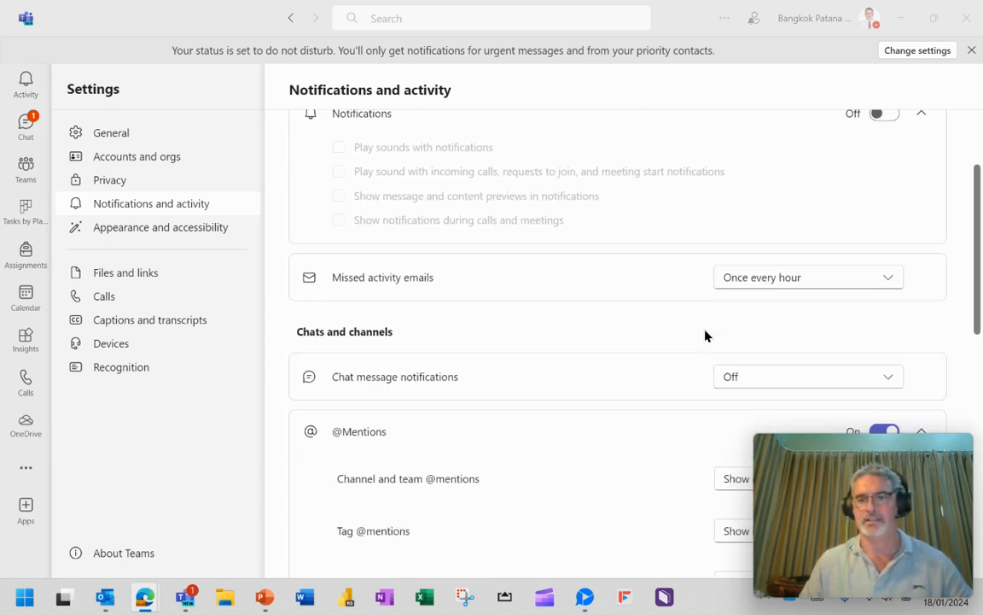
{"action": "scroll", "scroll_direction": "down", "scroll_amount": 3}
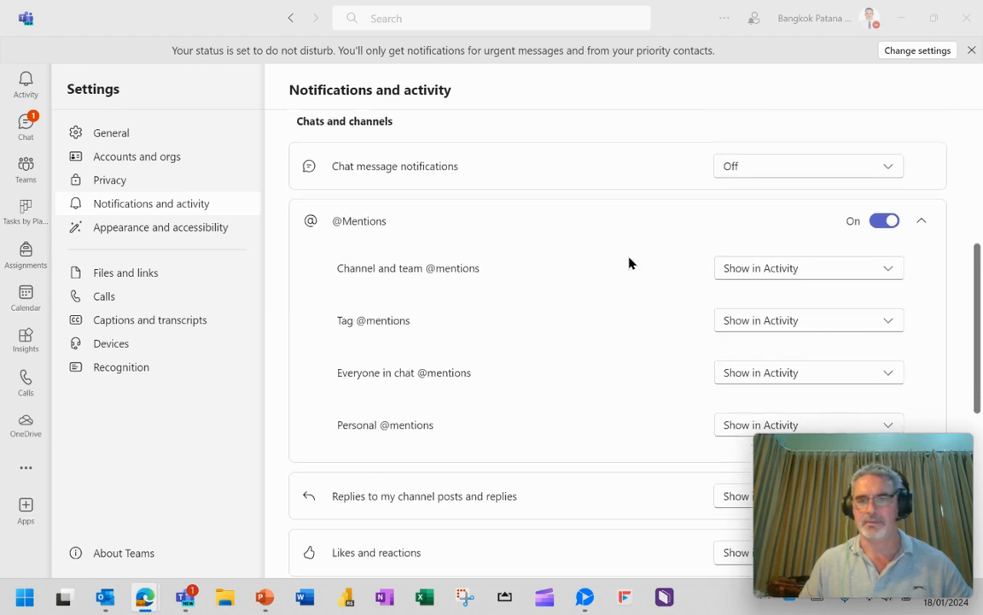
{"action": "scroll", "scroll_direction": "down", "scroll_amount": 3}
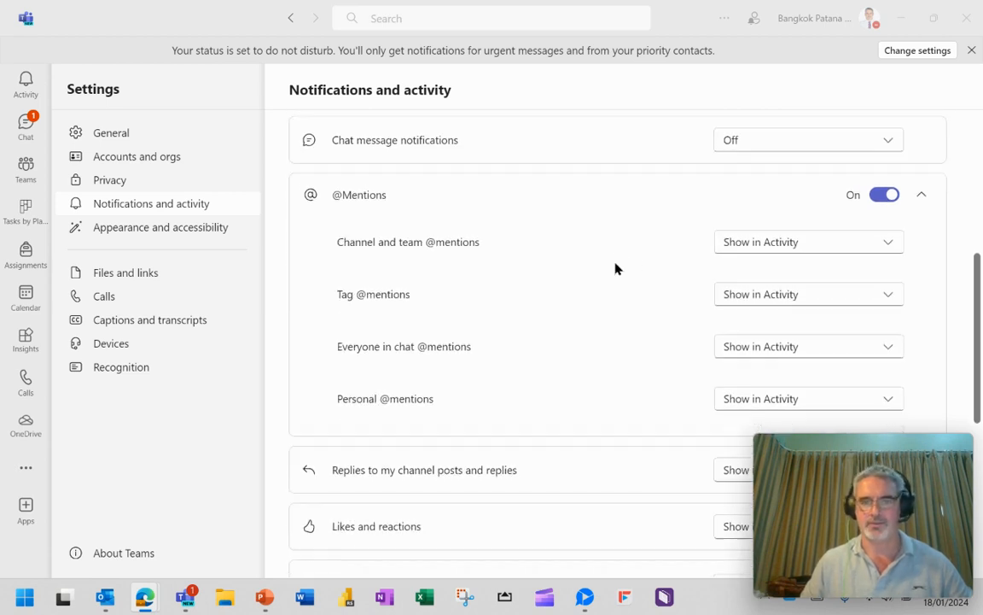
{"action": "scroll", "scroll_direction": "down", "scroll_amount": 3}
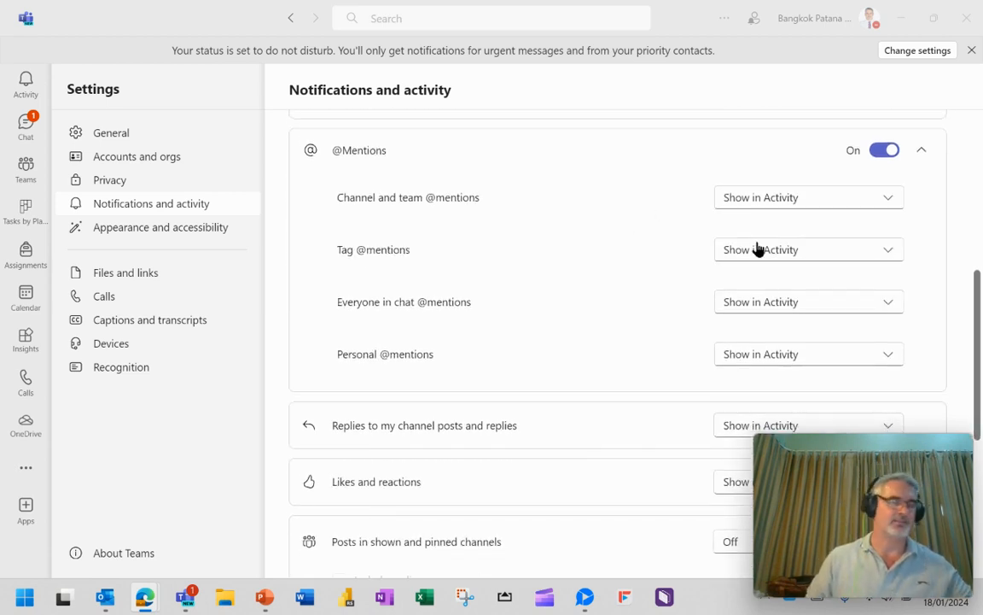
{"action": "scroll", "scroll_direction": "down", "scroll_amount": 3}
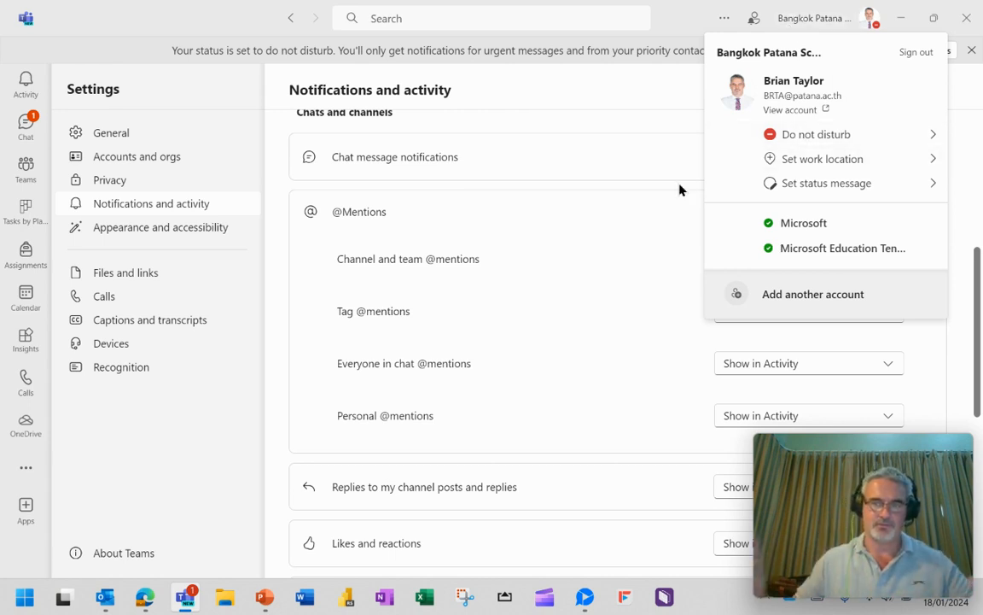
{"action": "mouse_move", "coordinate": [464, 220]}
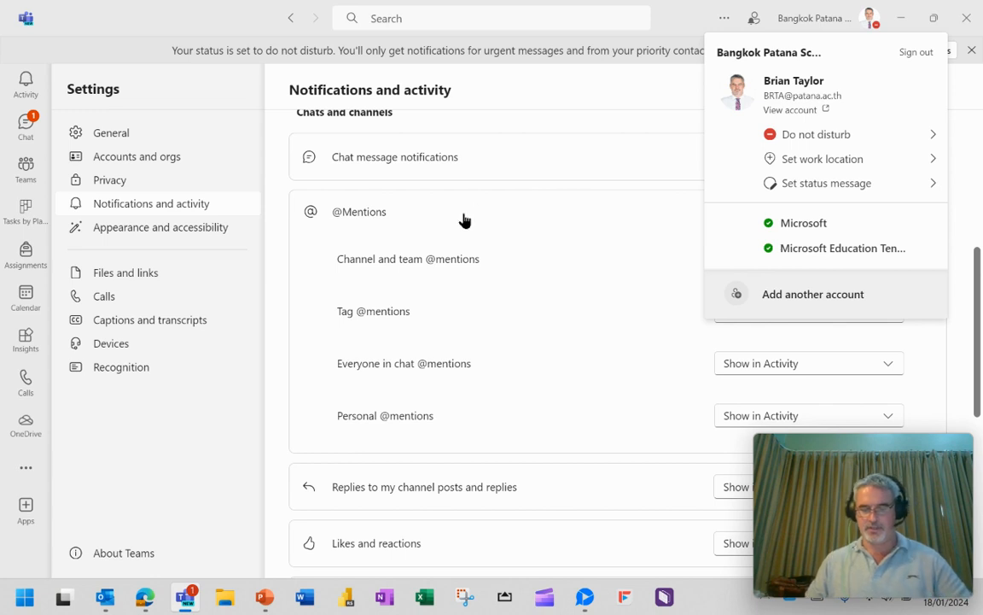
{"action": "mouse_move", "coordinate": [454, 222]}
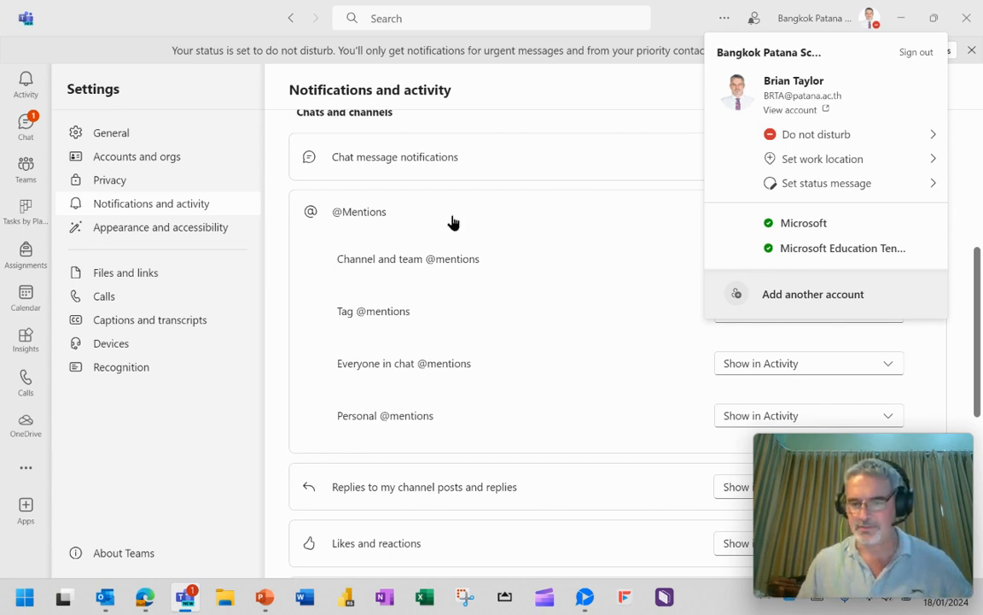
{"action": "mouse_move", "coordinate": [823, 459]}
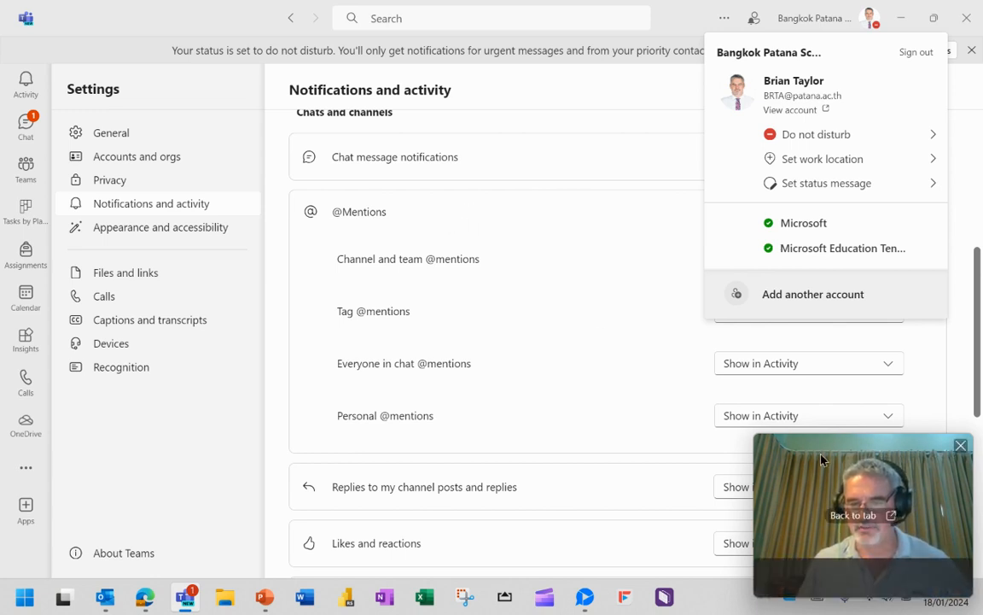